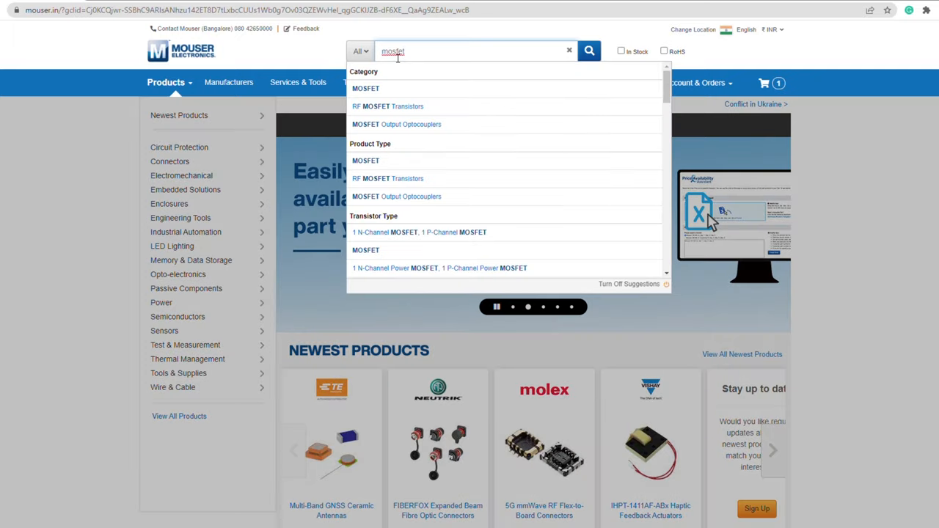
# Filter MOSFETs to P-channel with Rds(on) from 20 mOhm to 40 mOhm and view results.
pyautogui.click(366, 88)
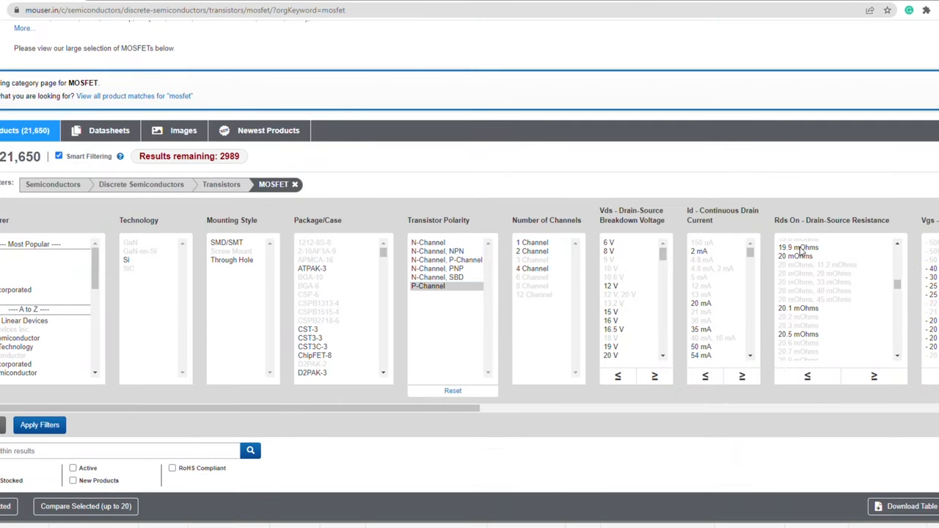
pyautogui.click(795, 299)
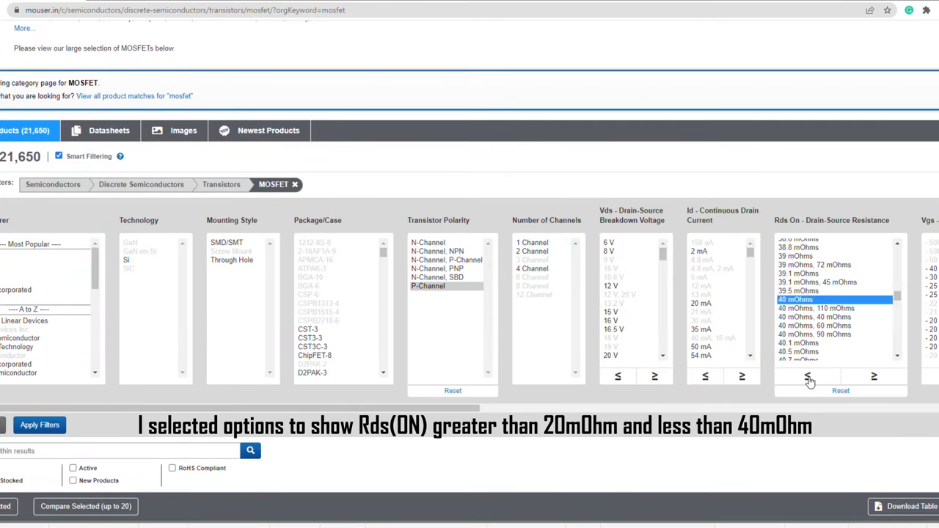
pyautogui.click(39, 425)
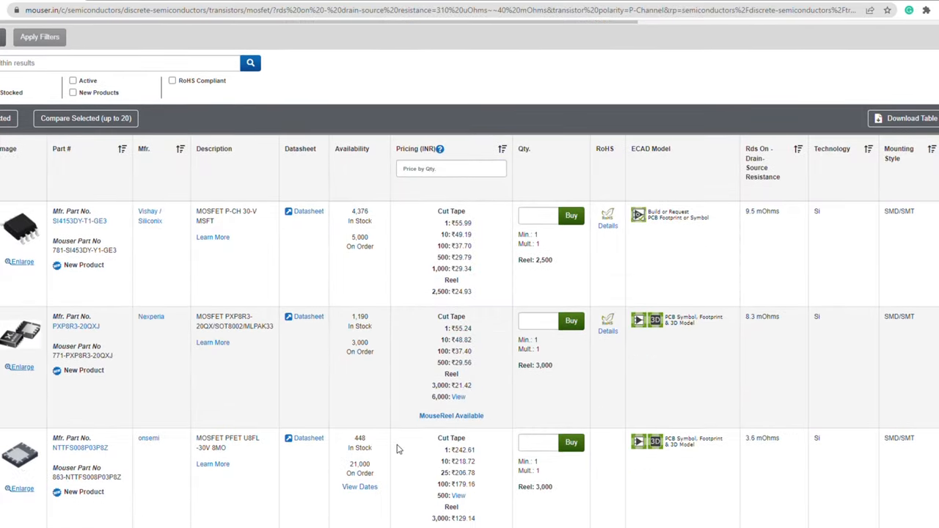
pyautogui.scroll(-3)
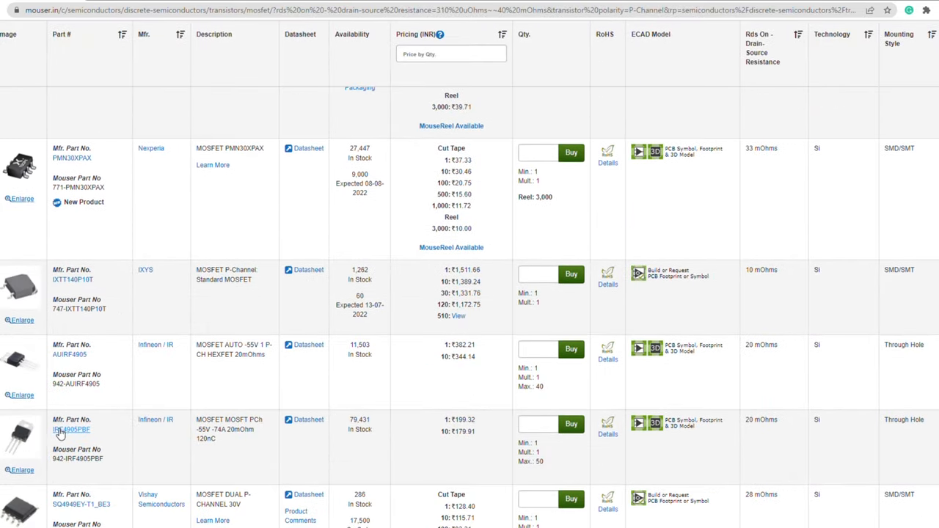